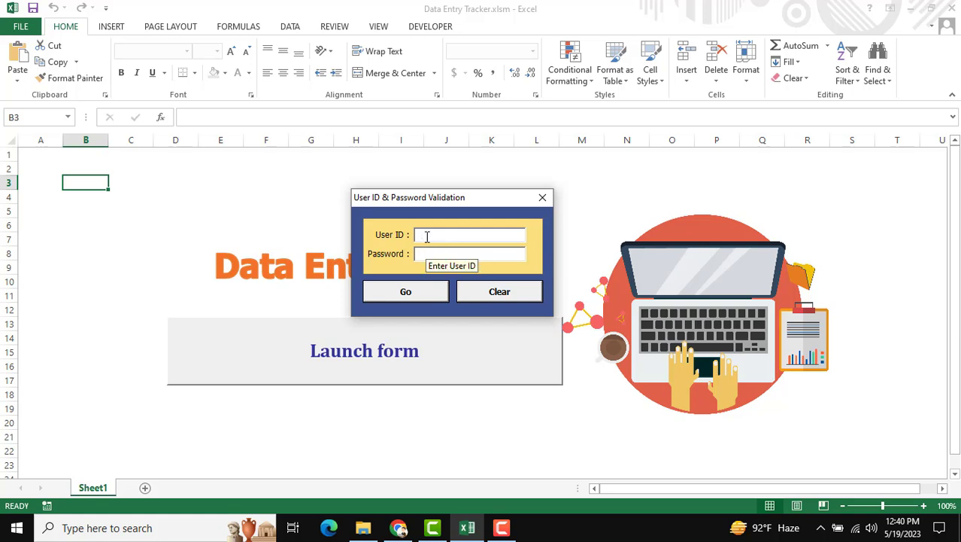
- Enter user ID 'admin' and the masked password in the login validation form
type("admin")
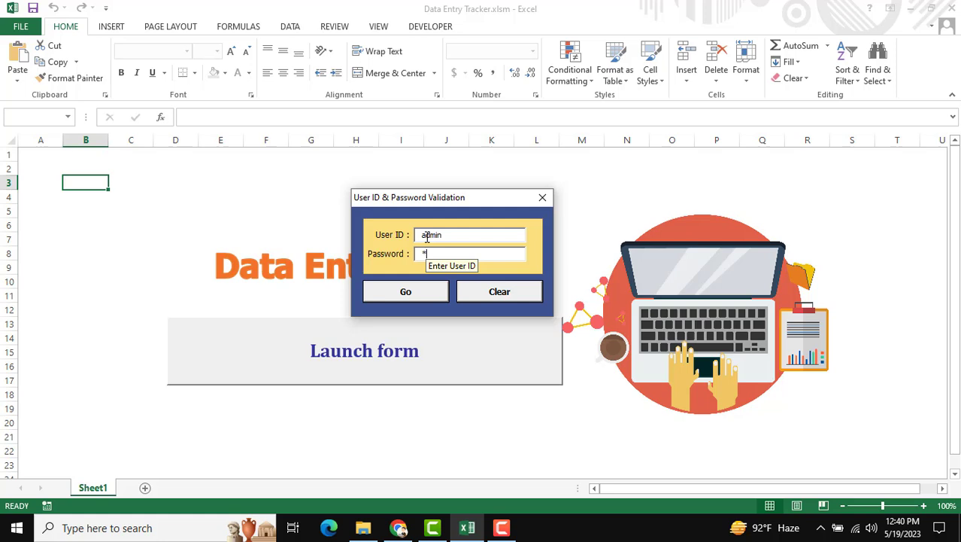
type("**")
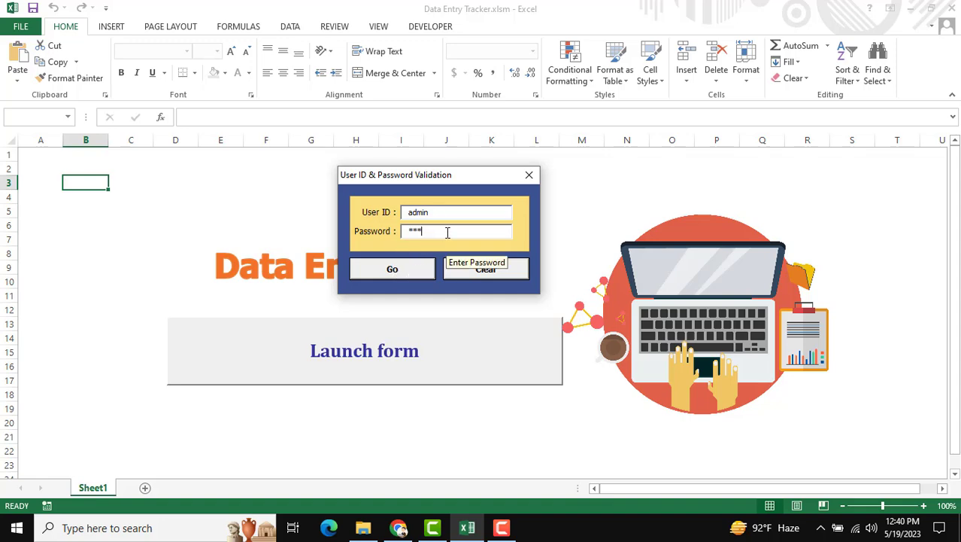
mouse_move(400, 271)
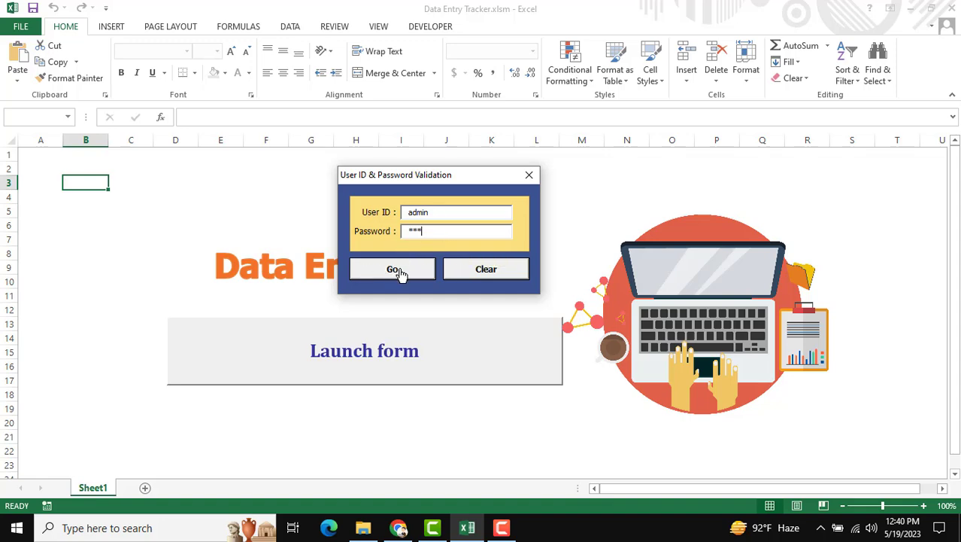
- Submit the login, then set the entry date to 31-May-2023 and channel to Masterclass
left_click(392, 268)
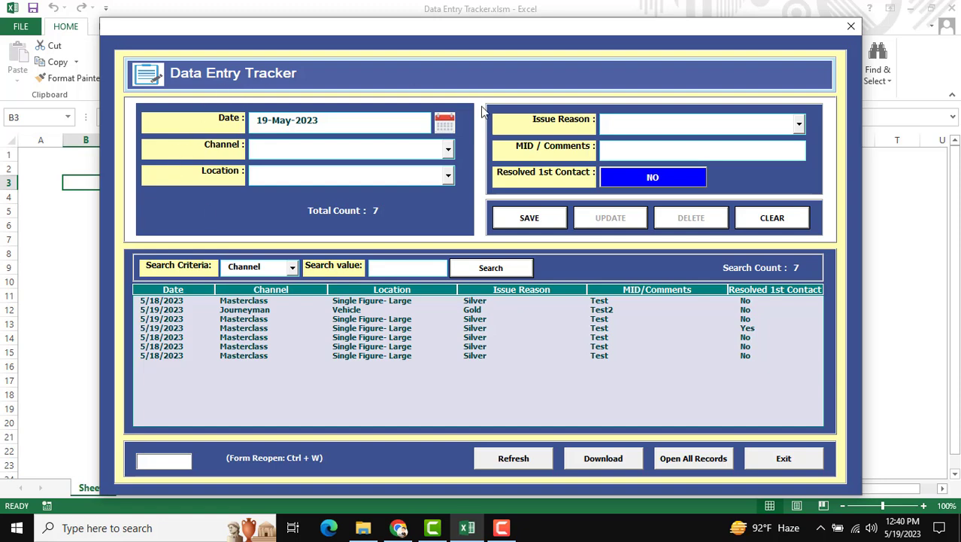
mouse_move(468, 183)
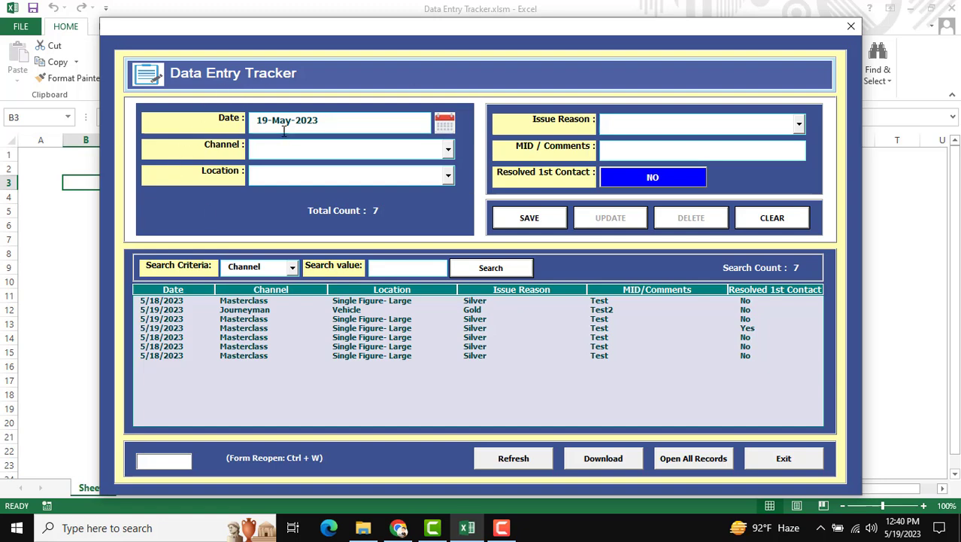
left_click(445, 121)
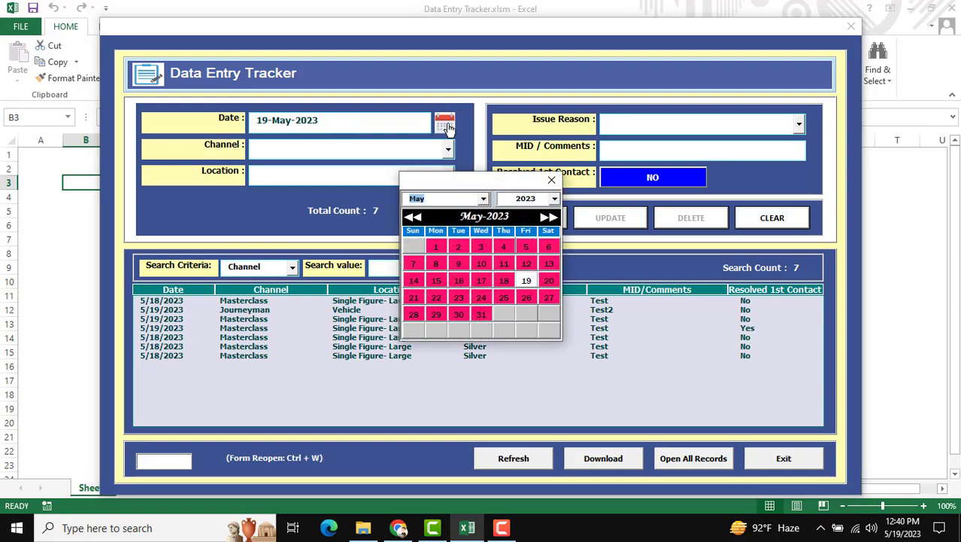
left_click(482, 315)
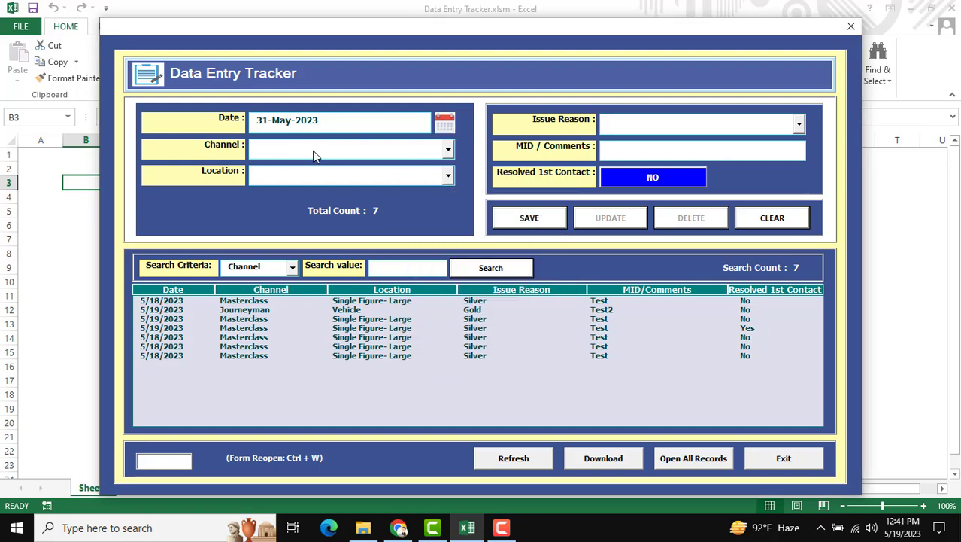
left_click(346, 149)
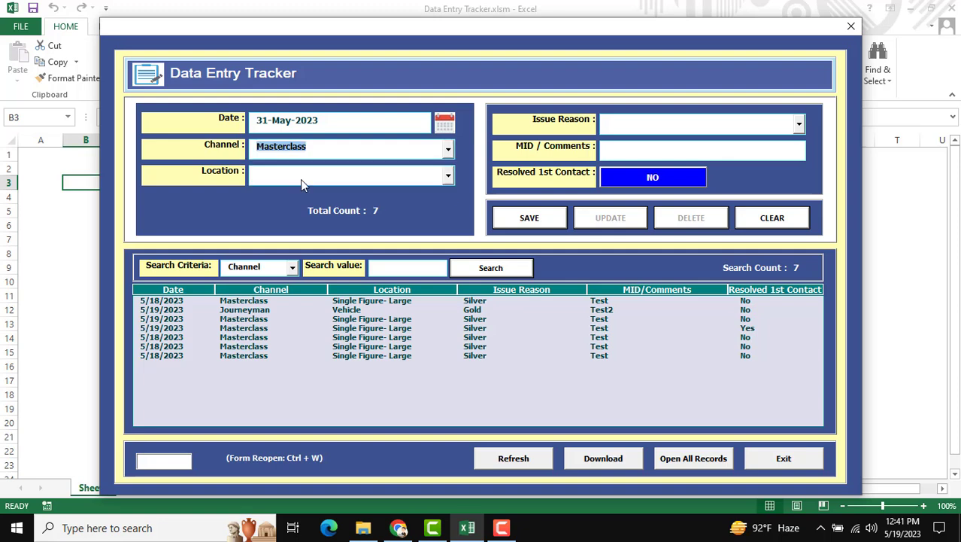
- Set location Single Figure- Large, issue reason Silver, and Resolved 1st Contact to NO
left_click(446, 174)
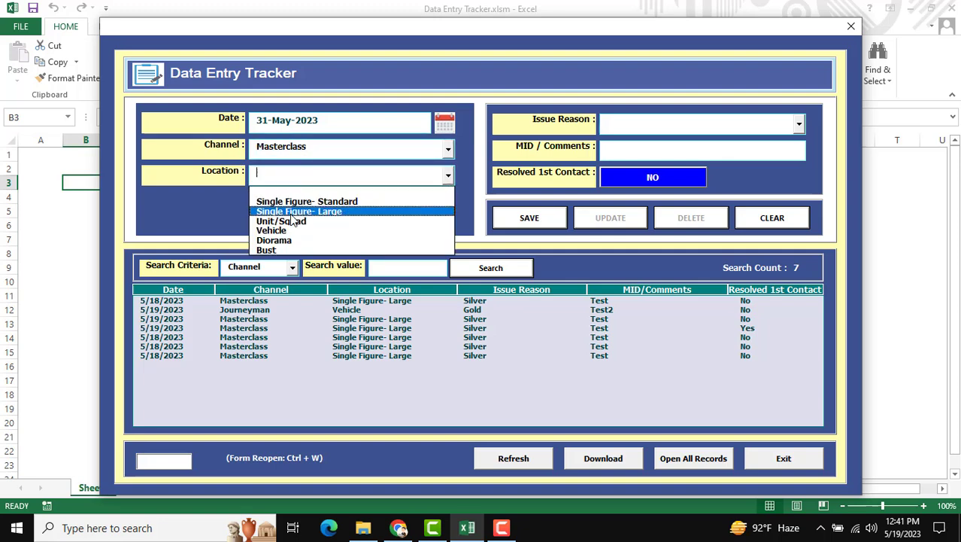
left_click(298, 211)
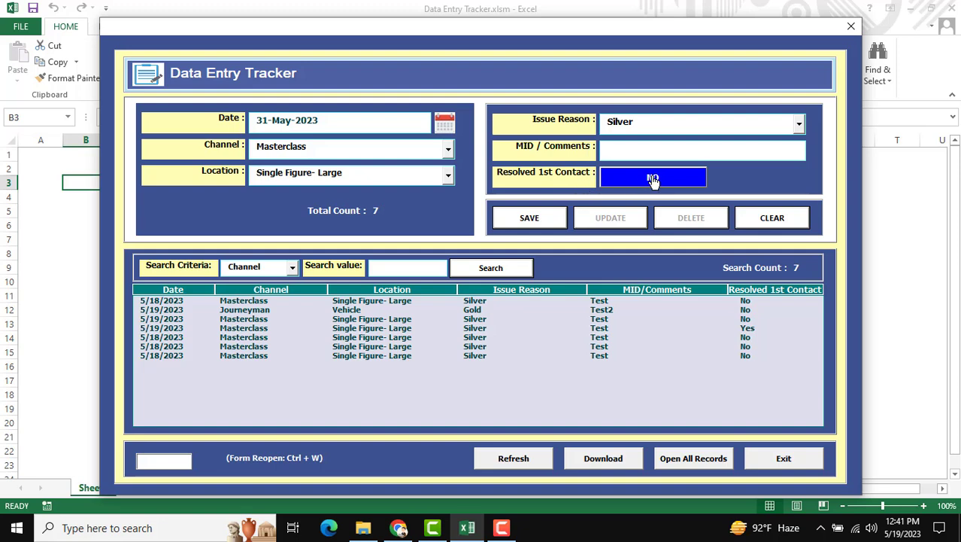
left_click(701, 151)
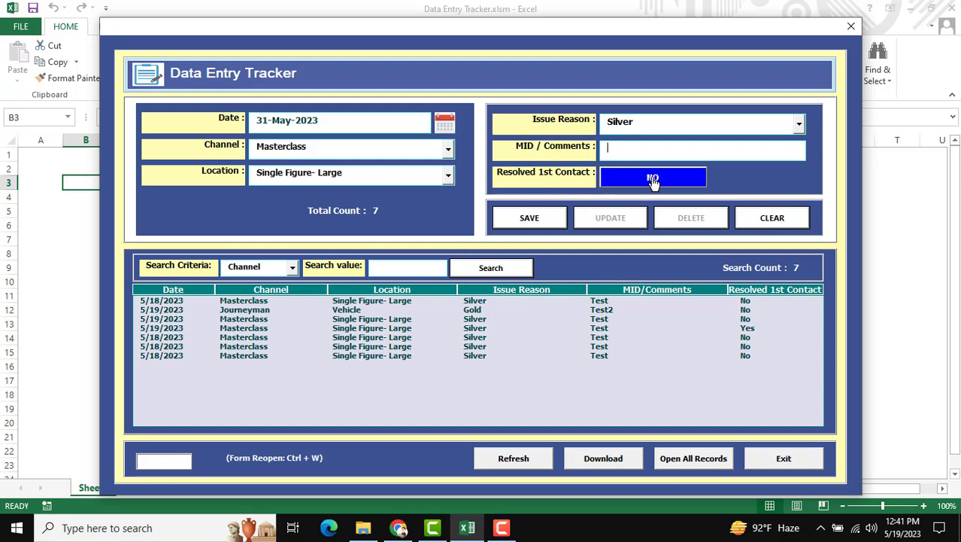
left_click(653, 177)
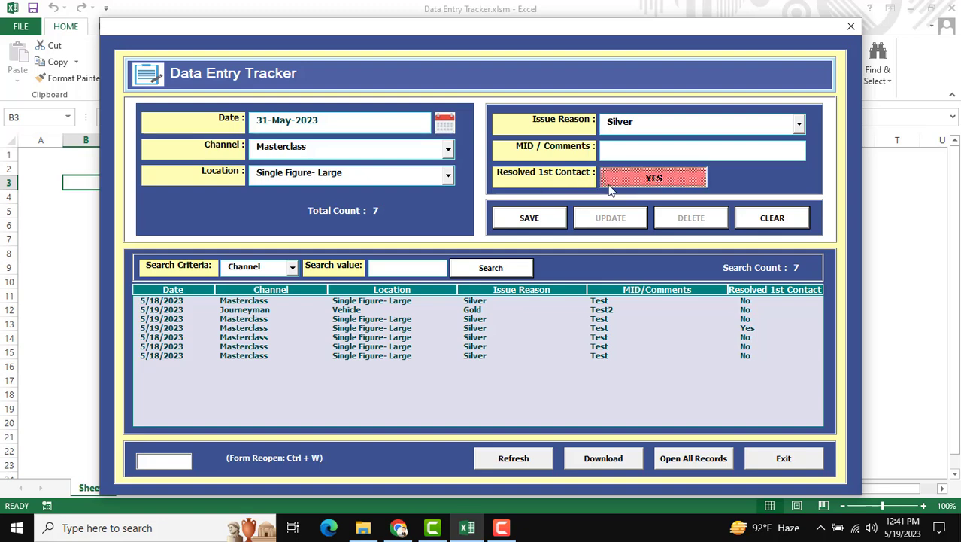
left_click(653, 177)
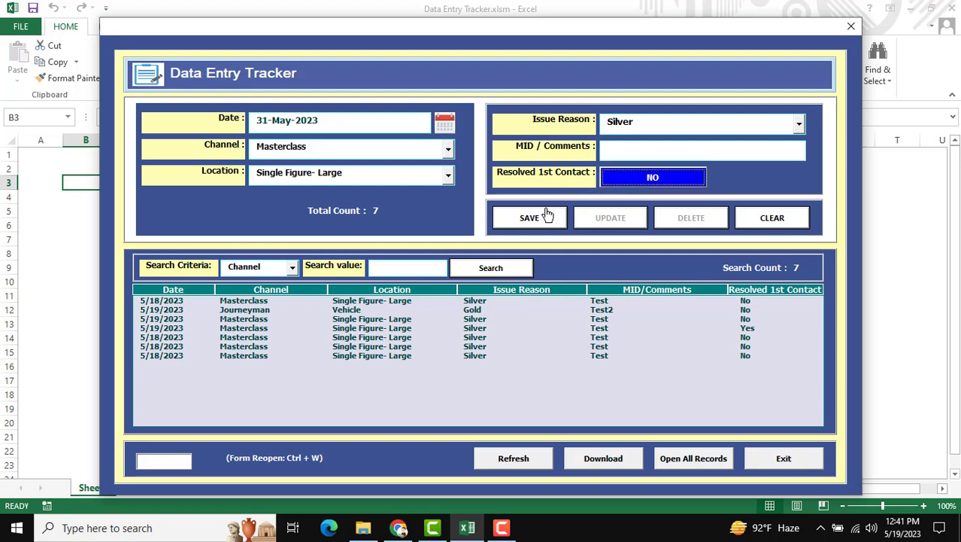
- Save the 31-May-2023 Masterclass entry, bringing the total record count to 8
left_click(701, 149)
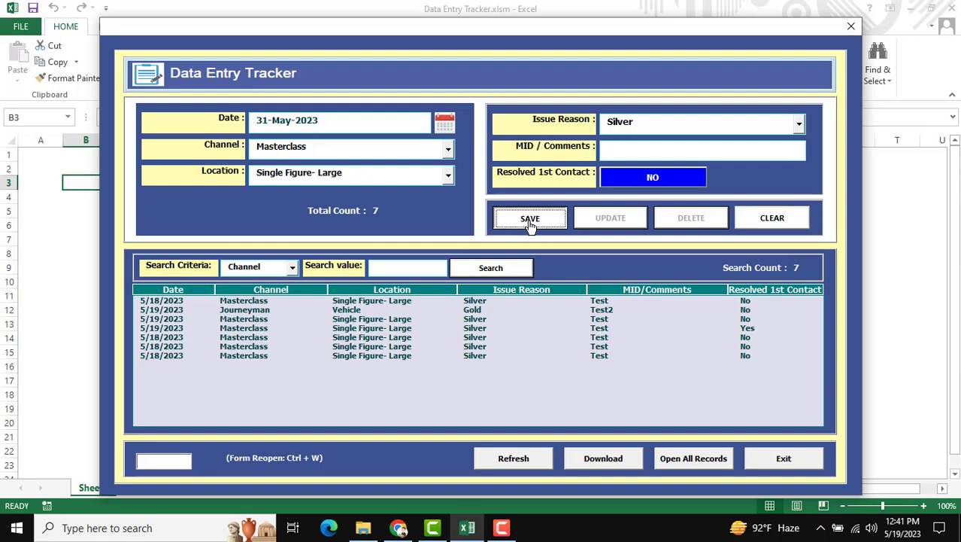
left_click(530, 217)
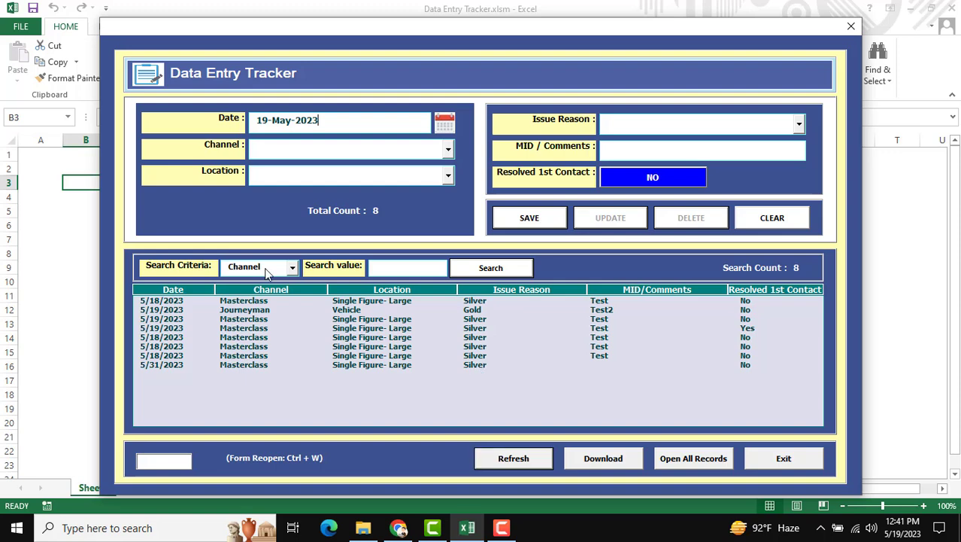
- Set the search criterion to Date so start and end date fields appear
left_click(289, 268)
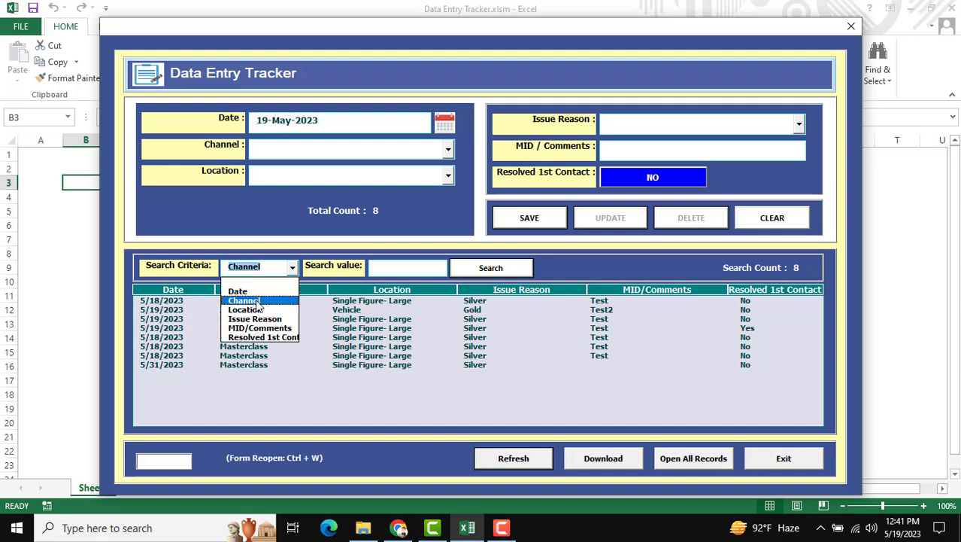
mouse_move(259, 328)
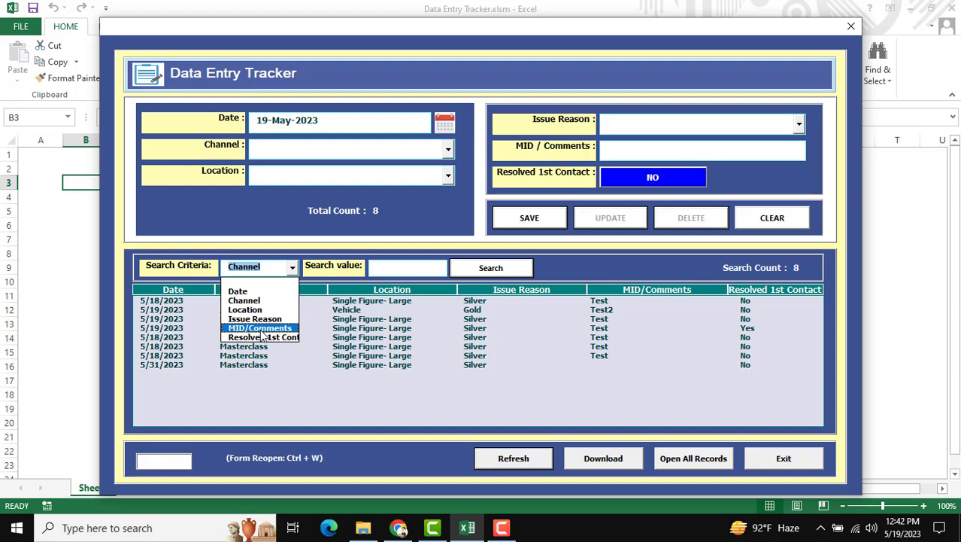
mouse_move(245, 301)
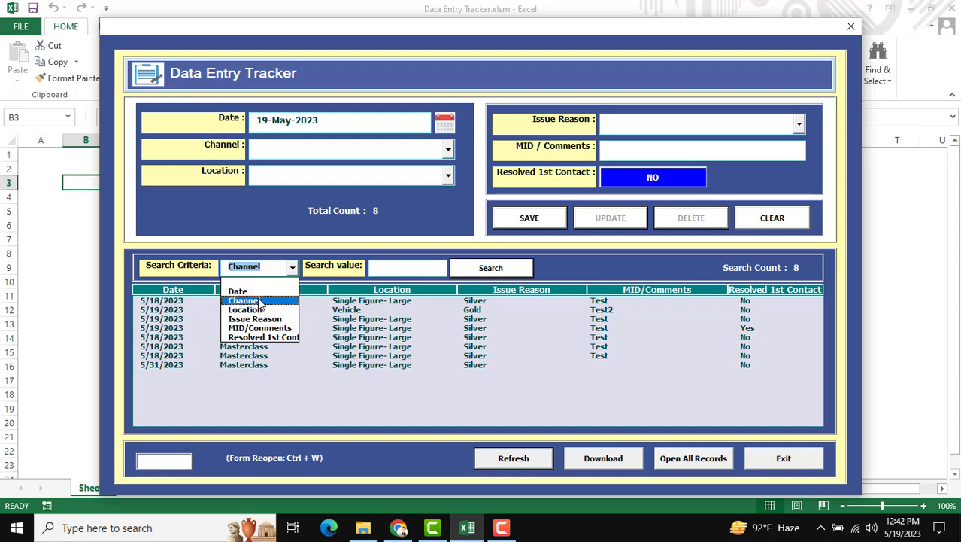
left_click(238, 291)
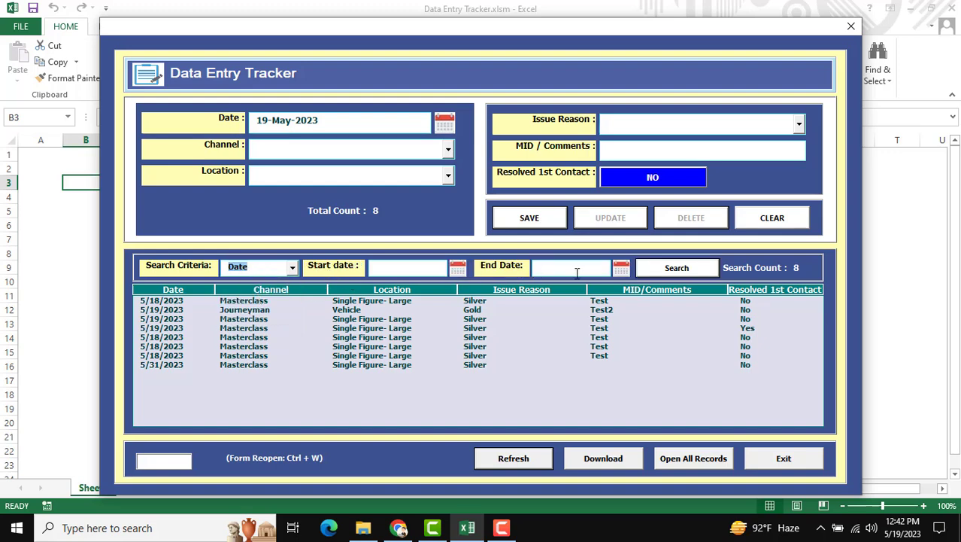
left_click(286, 267)
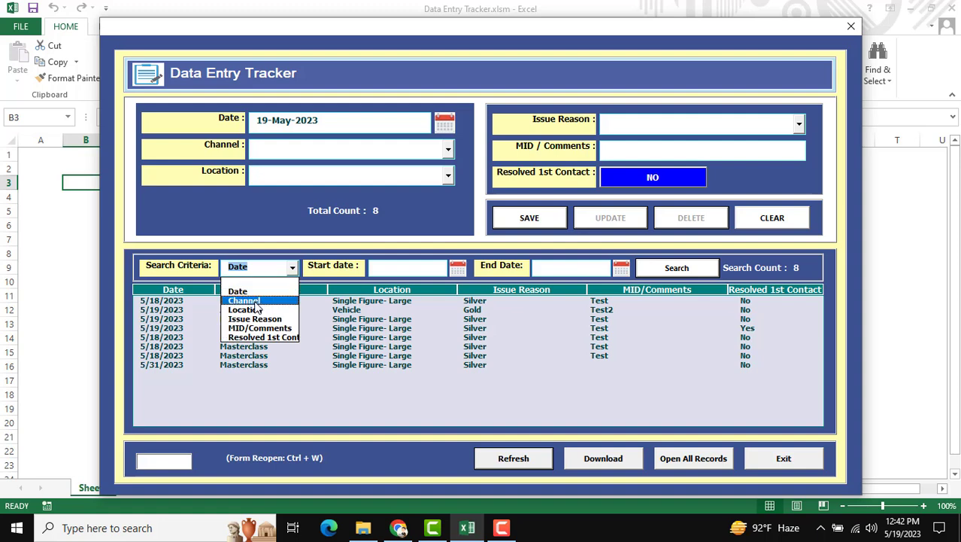
mouse_move(274, 337)
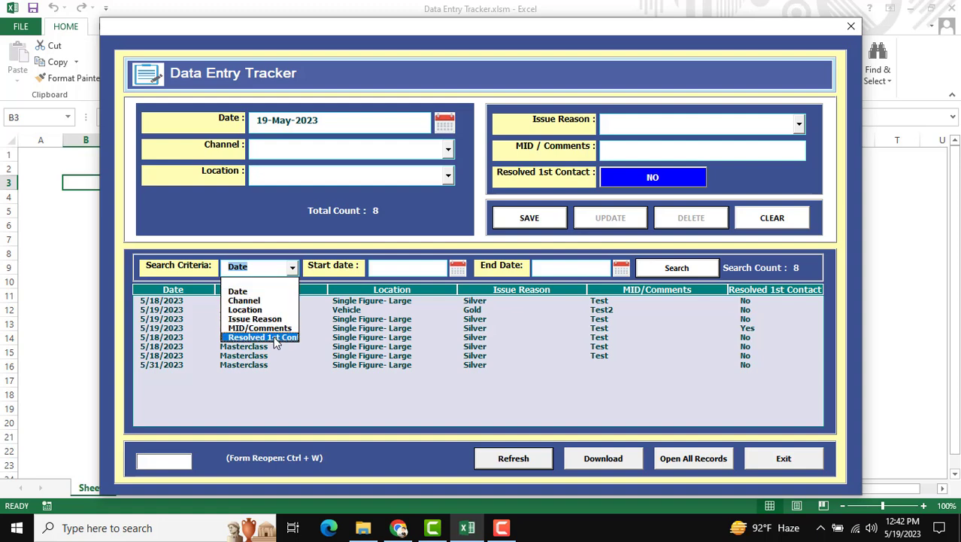
mouse_move(254, 318)
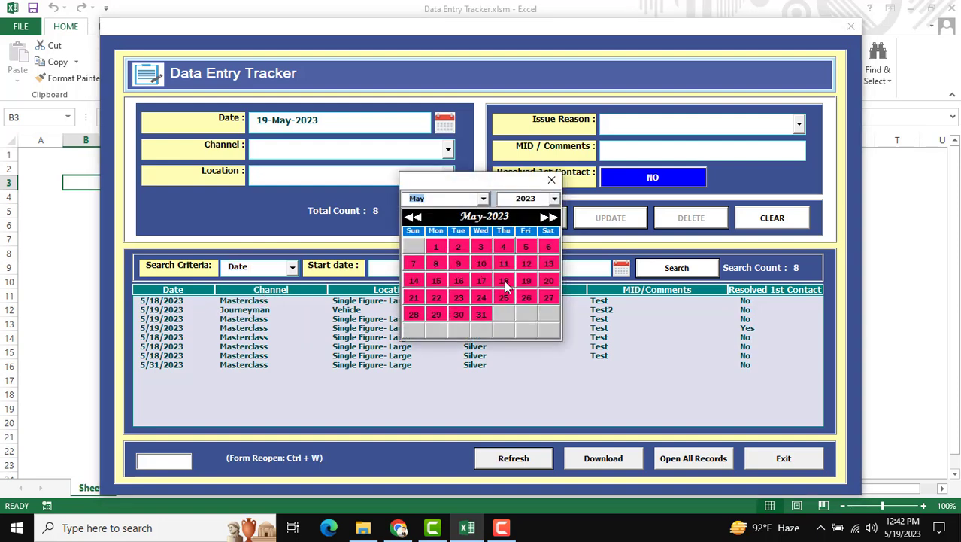
- Search records from 18-May-2023 to 18-May-2023, listing four matches
left_click(504, 280)
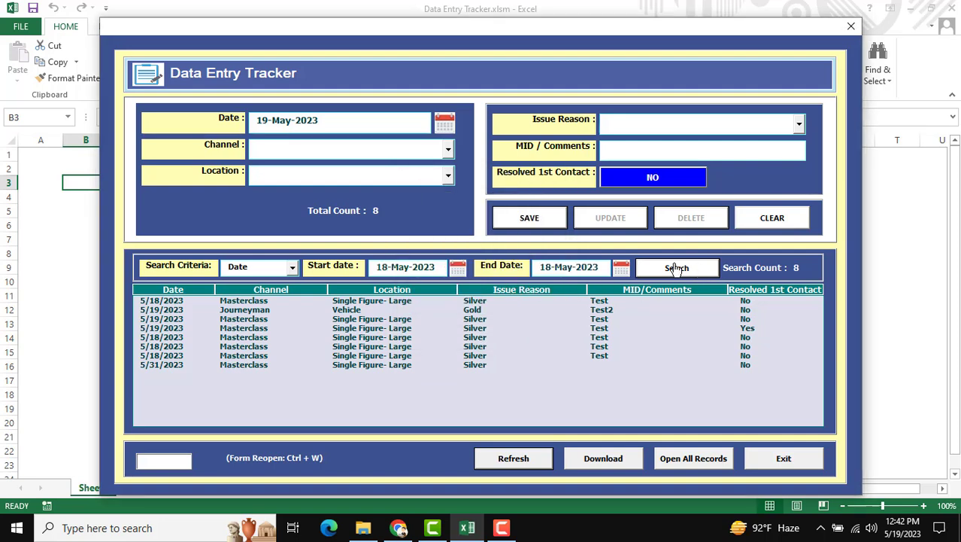
left_click(677, 268)
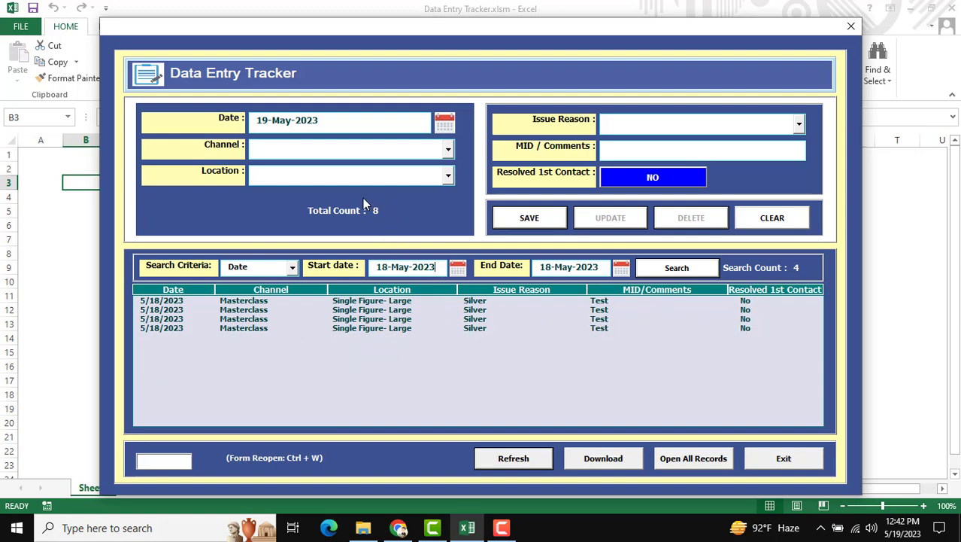
mouse_move(799, 274)
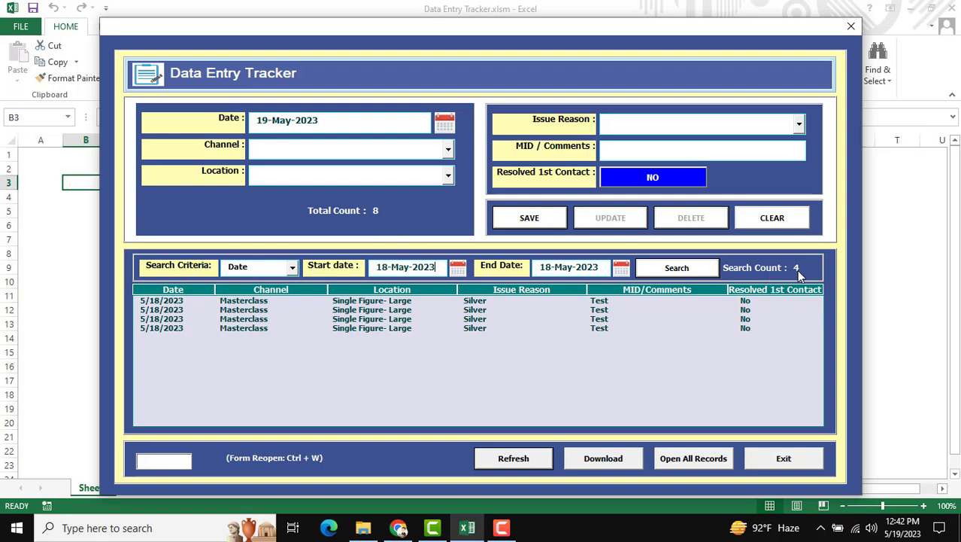
mouse_move(463, 325)
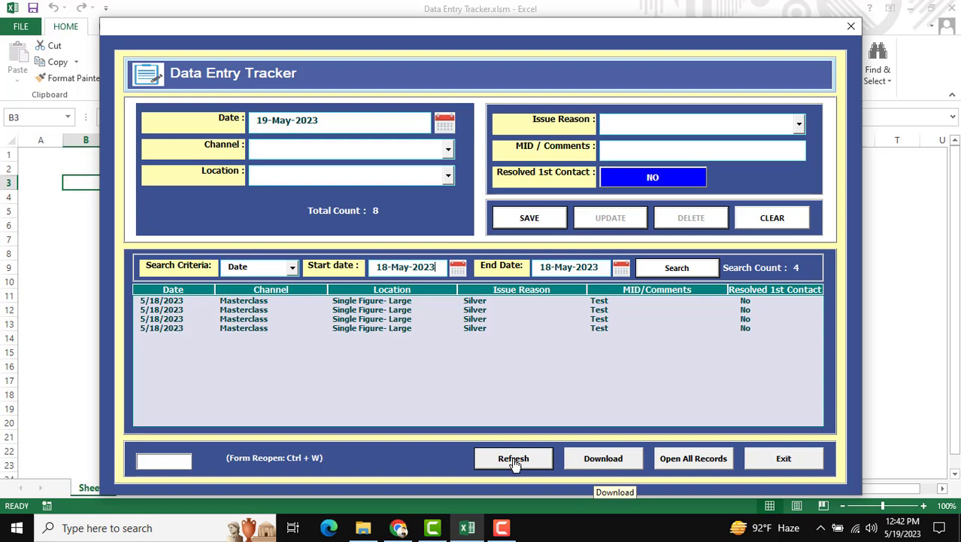
mouse_move(604, 465)
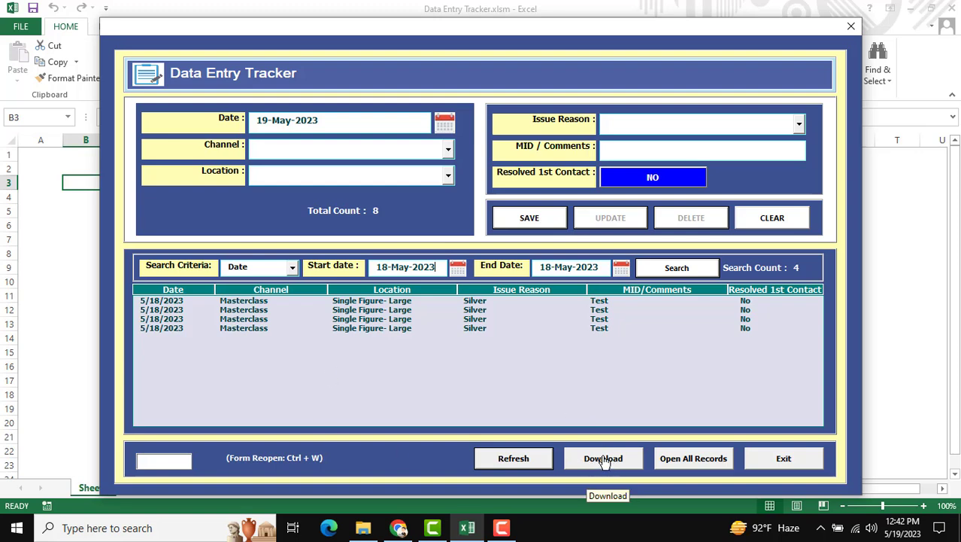
- Download the listed records as Data entry tracker_19-May-2023.xlsx and view it in the New User folder
left_click(603, 457)
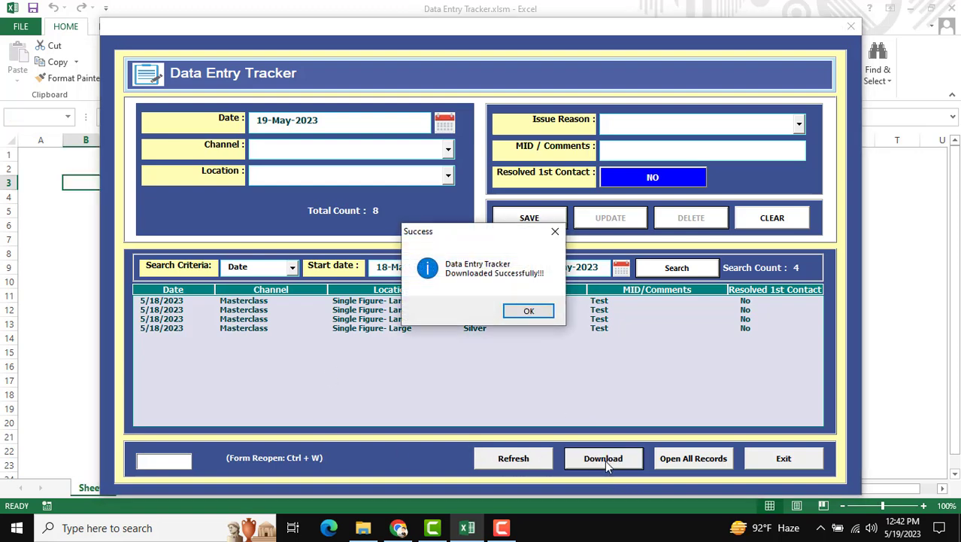
left_click(364, 527)
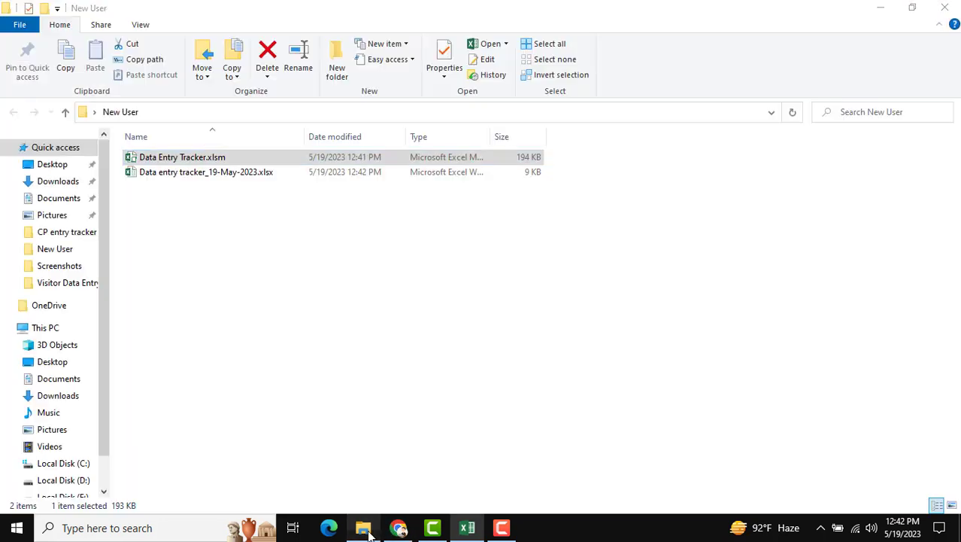
mouse_move(220, 172)
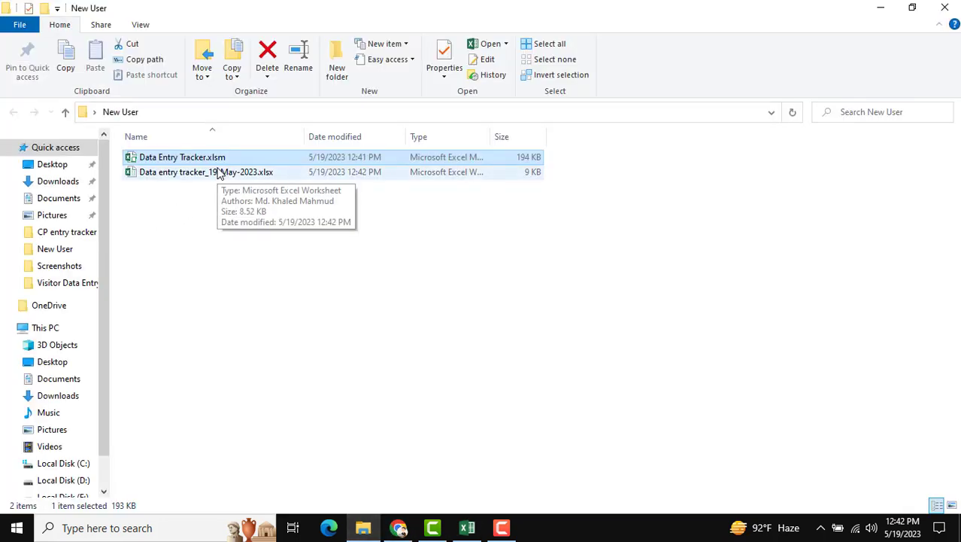
double_click(188, 171)
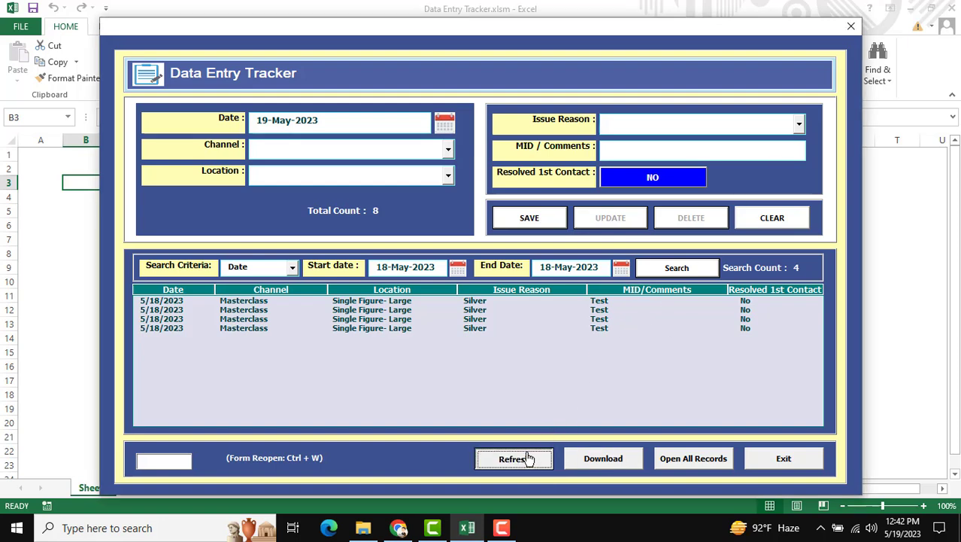
- Refresh the list and update the first record to comment 'Test123' with resolved Yes
left_click(513, 457)
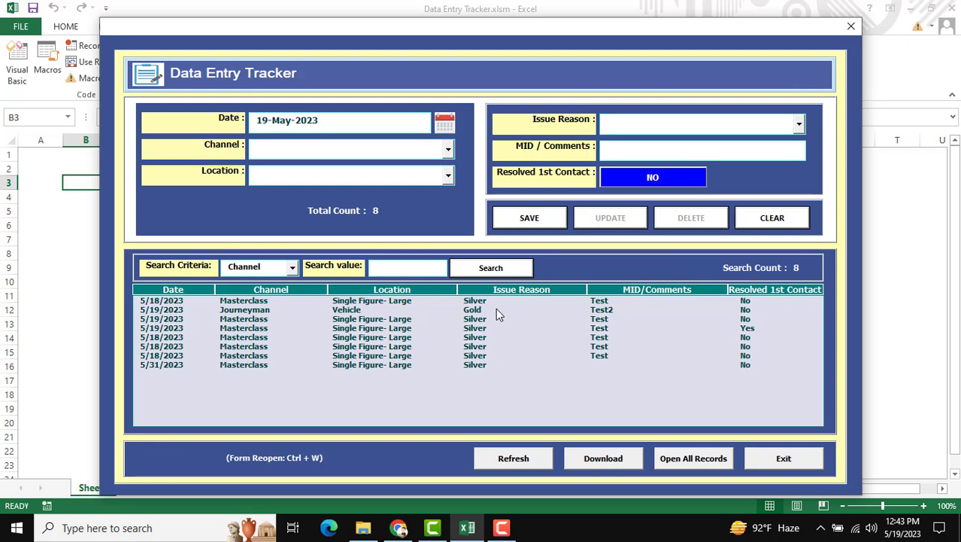
mouse_move(488, 310)
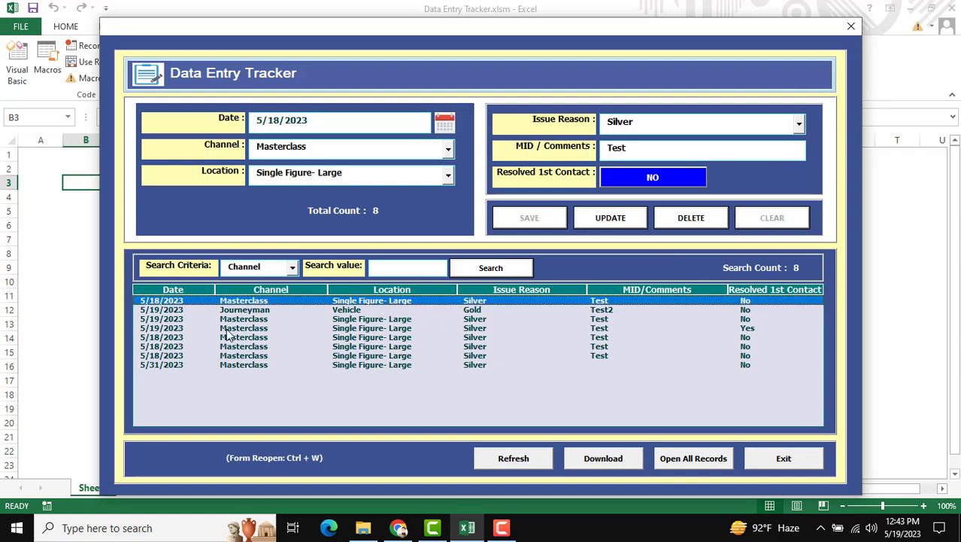
mouse_move(614, 217)
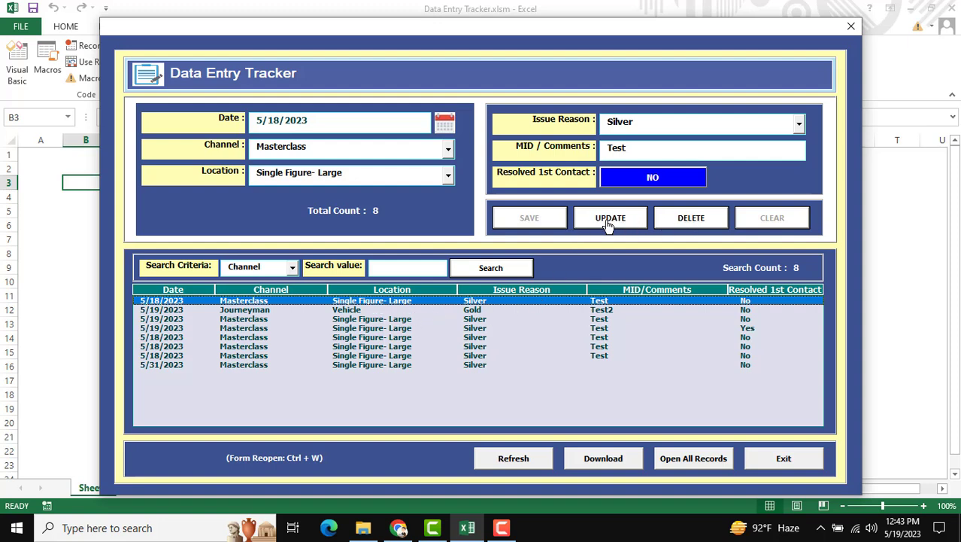
mouse_move(768, 241)
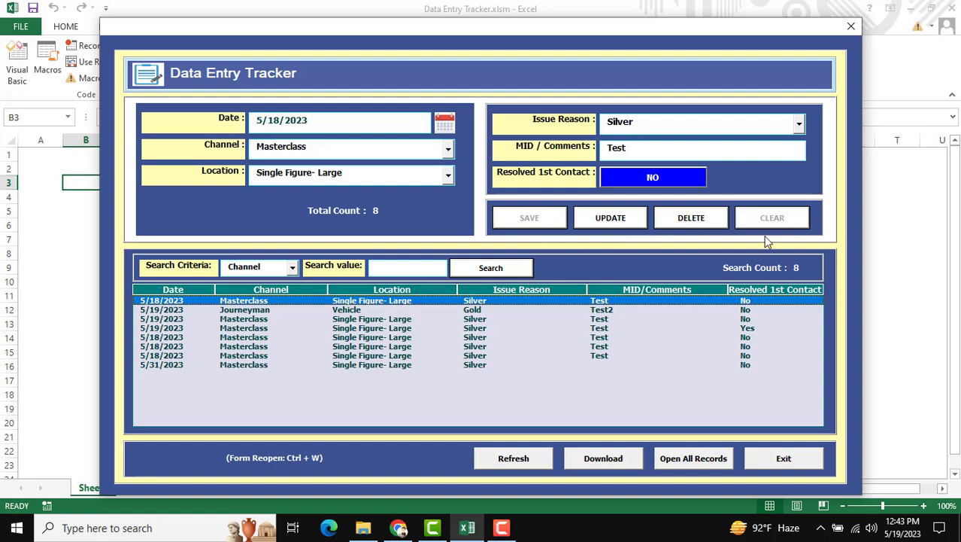
mouse_move(584, 217)
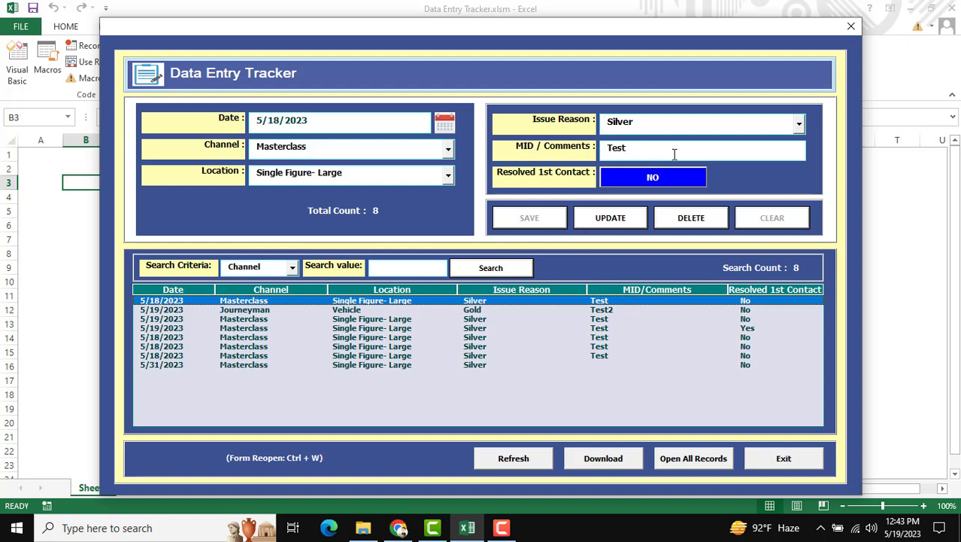
type("123")
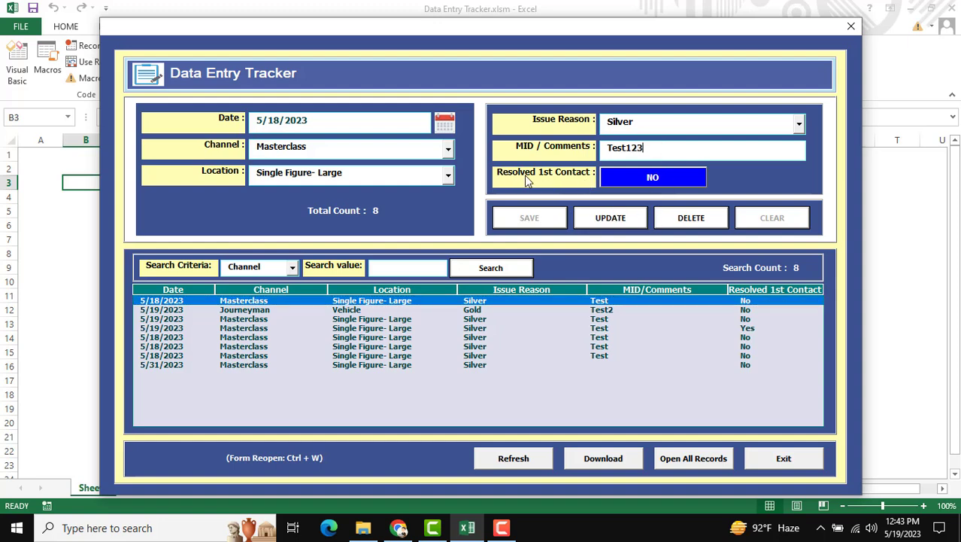
left_click(653, 177)
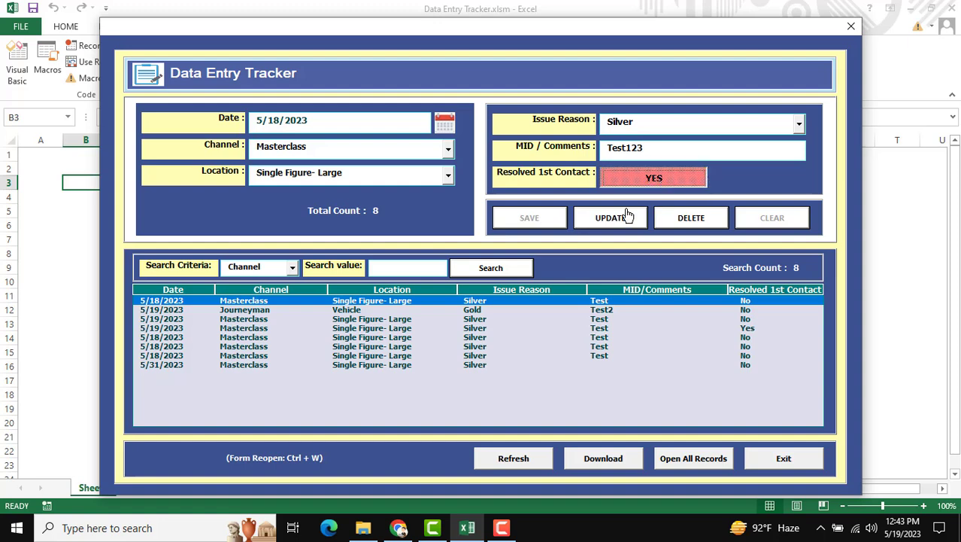
left_click(610, 217)
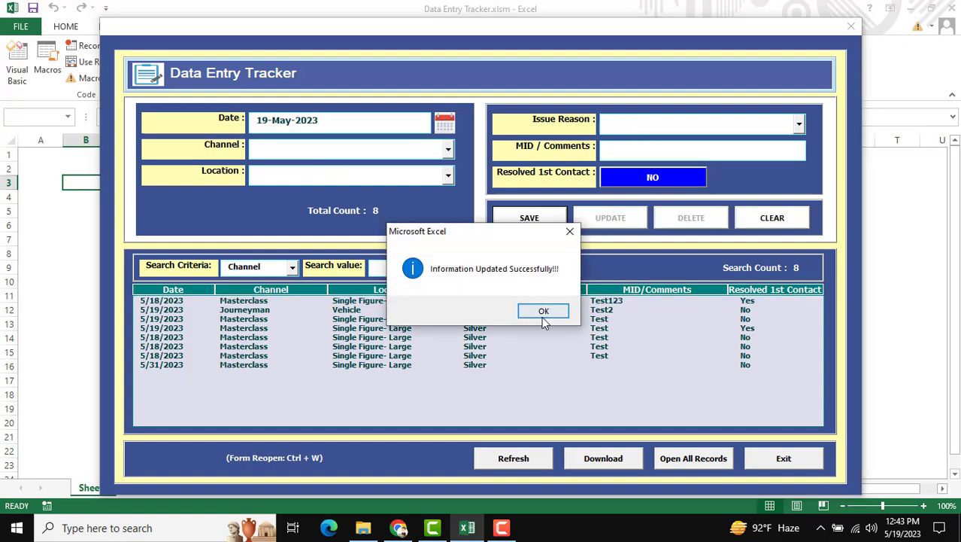
left_click(543, 310)
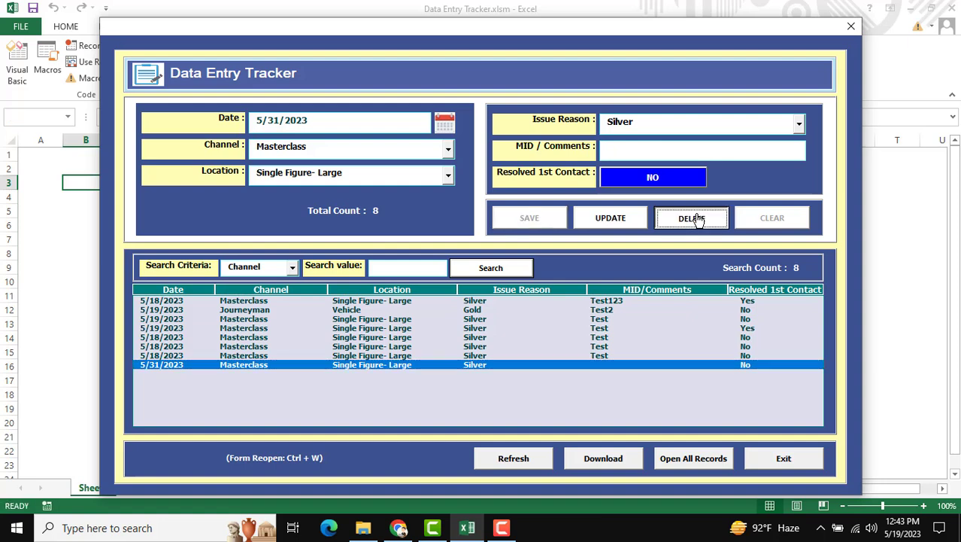
- Delete the 5/31/2023 Masterclass record, leaving seven records
left_click(692, 216)
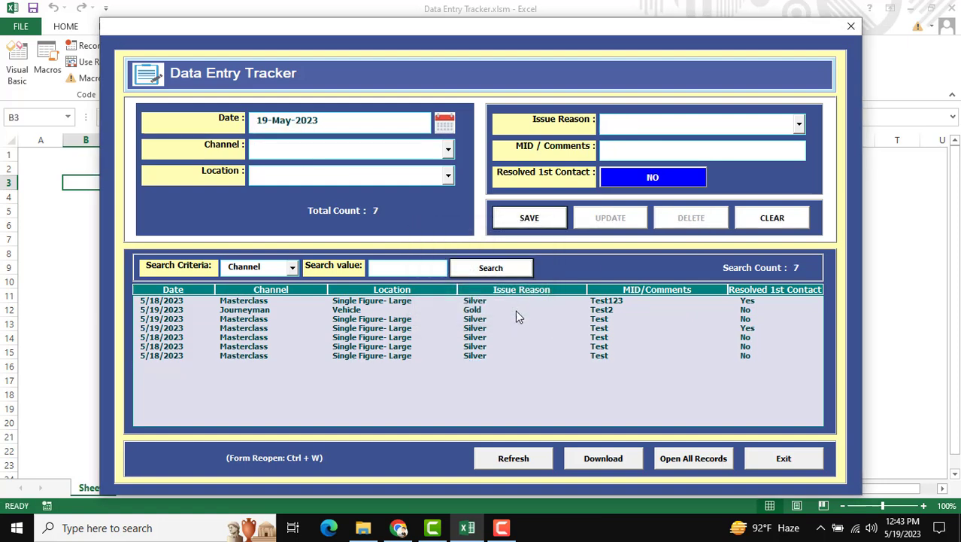
mouse_move(685, 278)
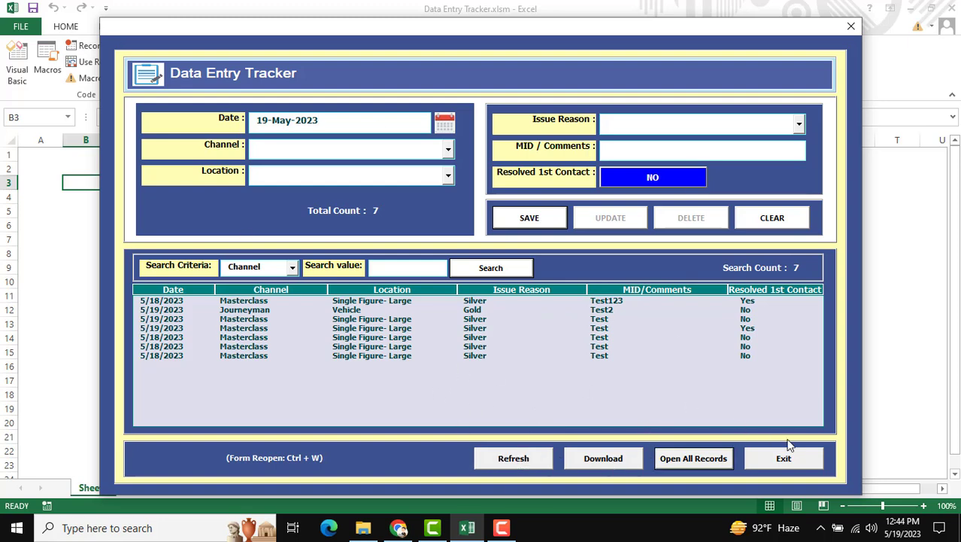
mouse_move(419, 349)
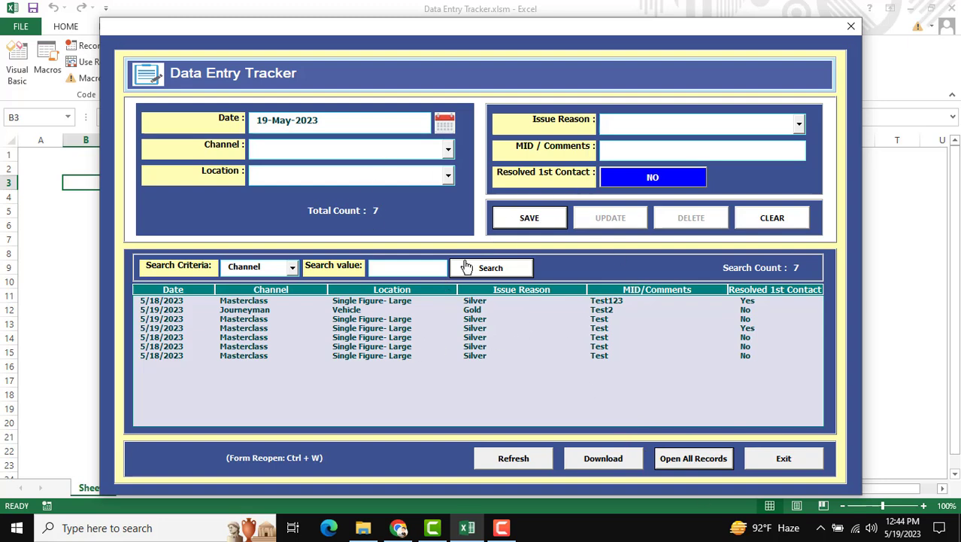
mouse_move(694, 463)
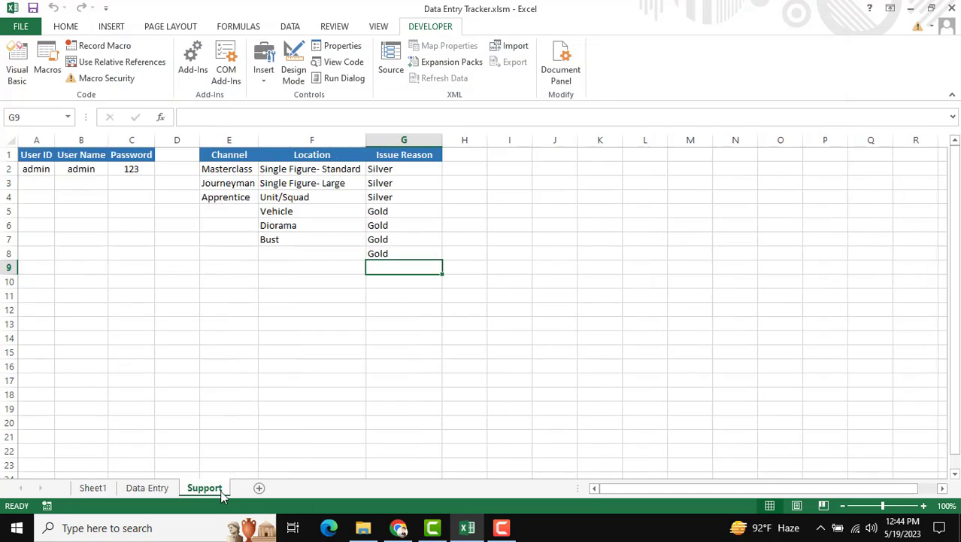
- Inspect the Support sheet's admin user ID, password and Channel list, then return to Sheet1
left_click_drag(36, 169, 133, 210)
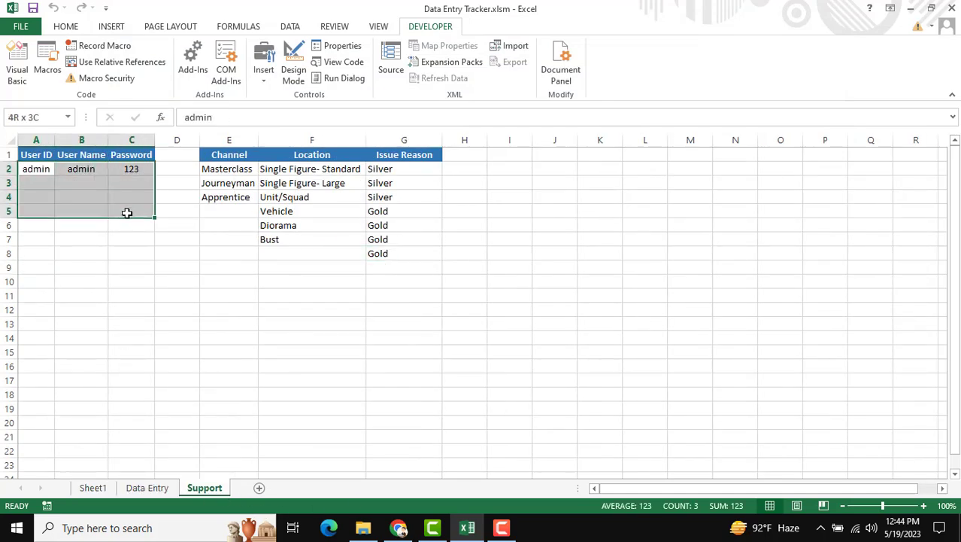
left_click(81, 169)
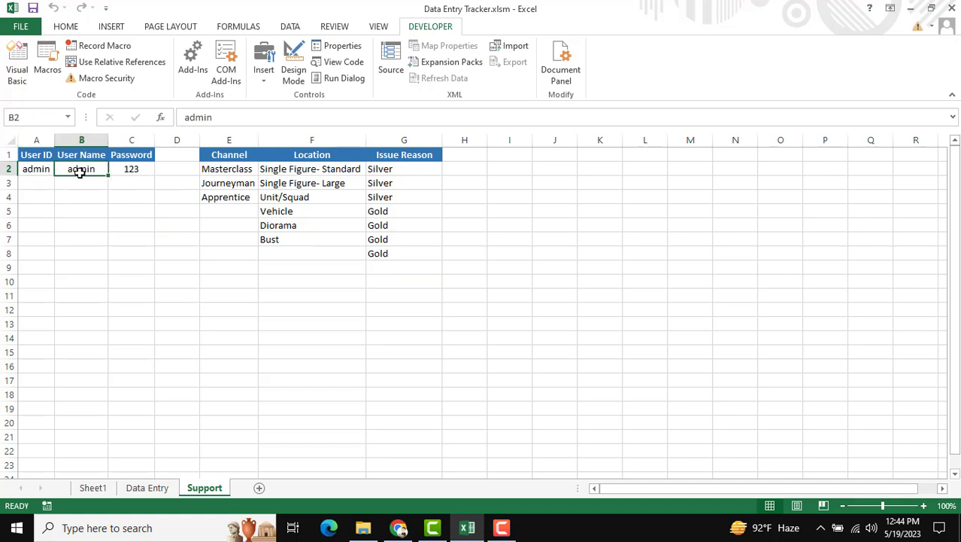
left_click(131, 168)
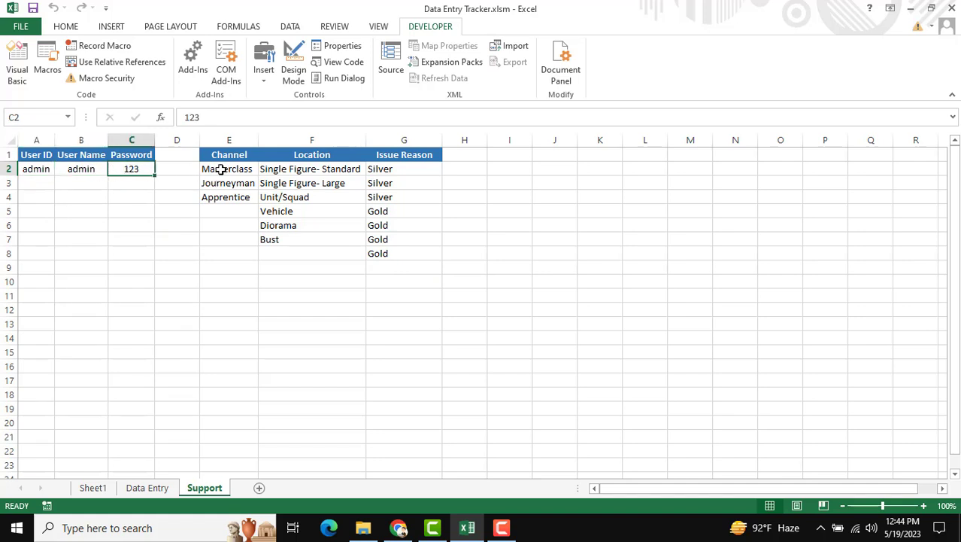
left_click(403, 266)
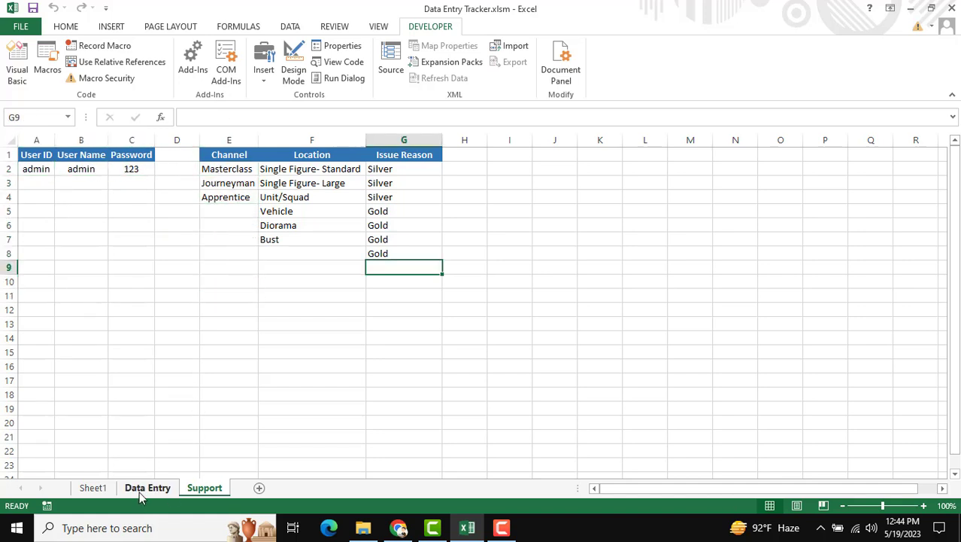
left_click(93, 488)
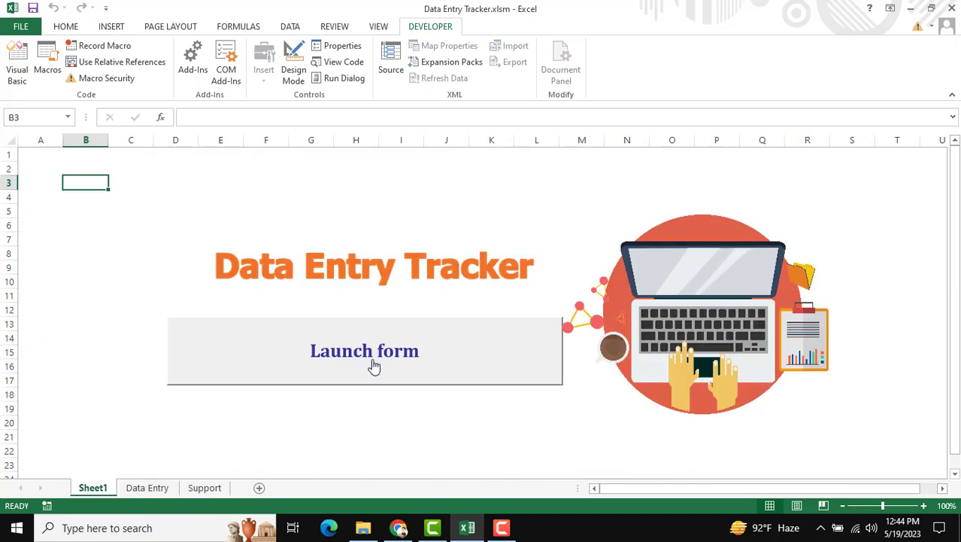
- Launch the Data Entry Tracker form from Sheet1 and refresh to list all seven records
left_click(364, 350)
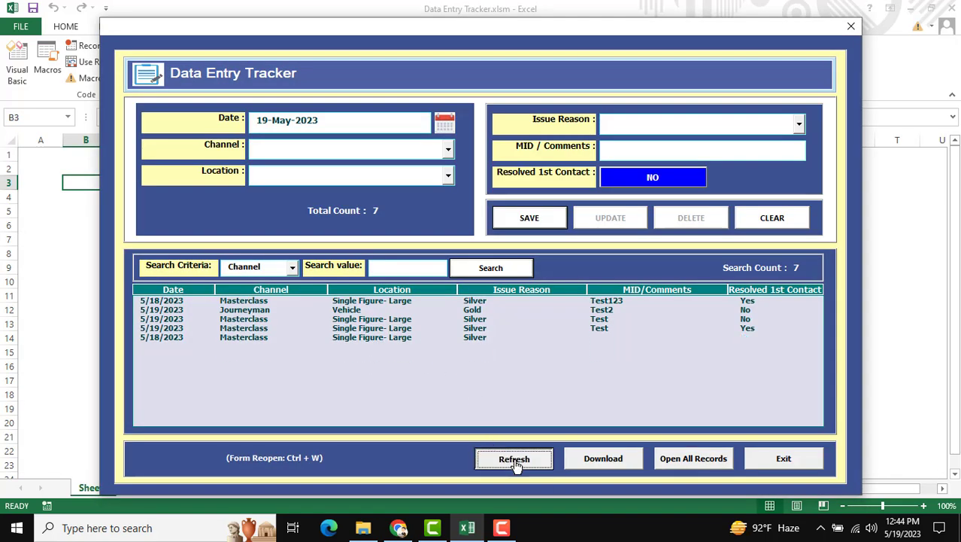
left_click(515, 457)
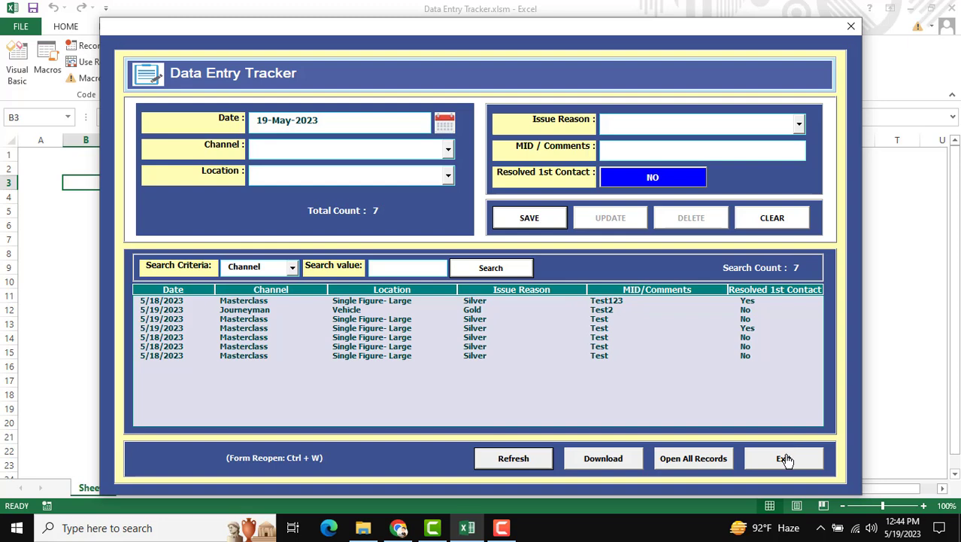
mouse_move(791, 431)
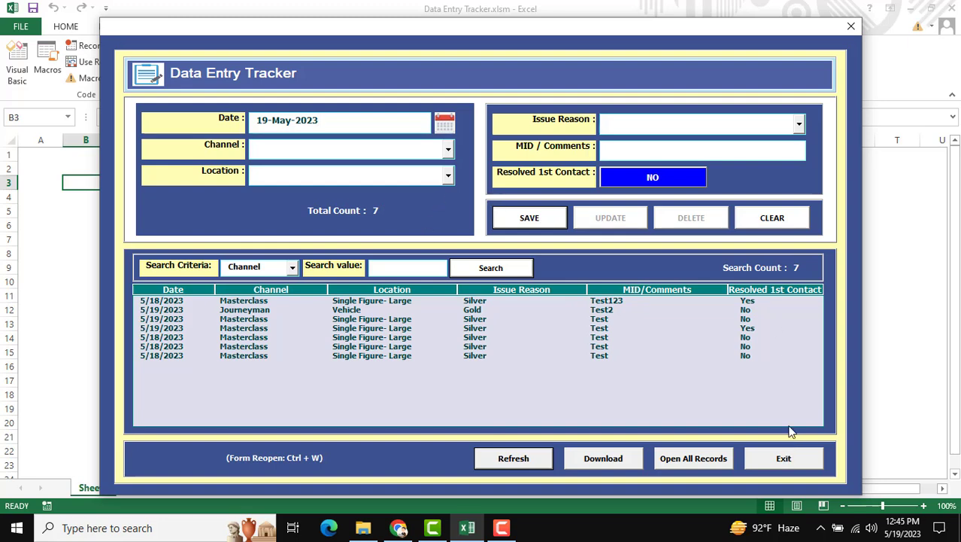